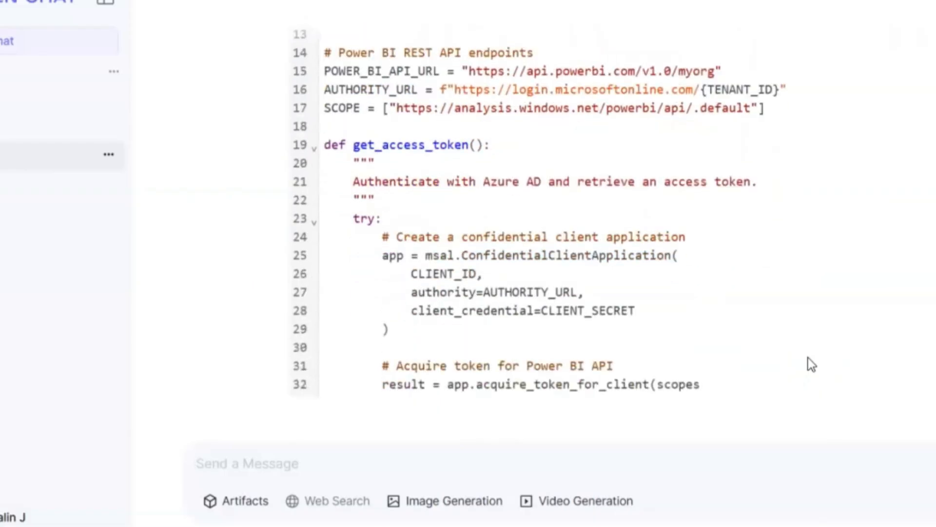
scroll("down", 3)
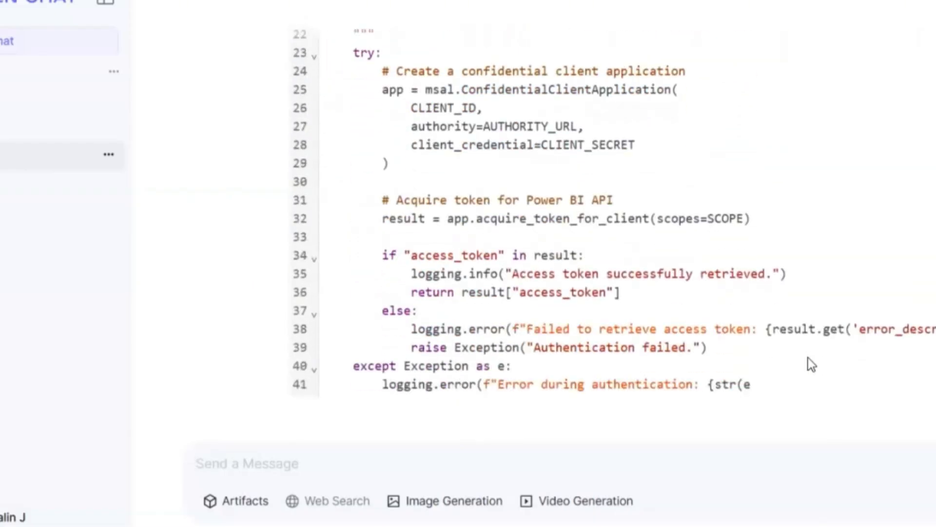